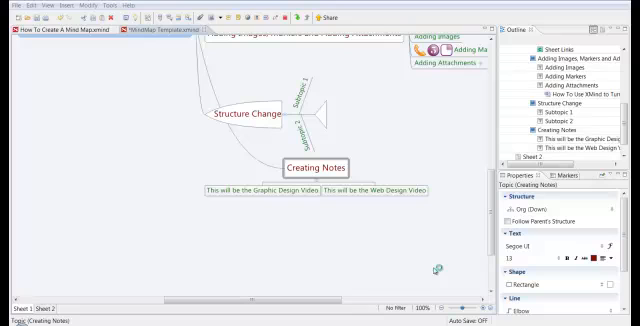
{"action": "mouse_move", "coordinate": [432, 272]}
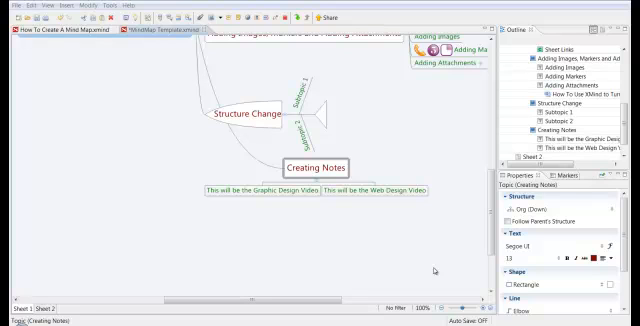
{"action": "mouse_move", "coordinate": [434, 268]}
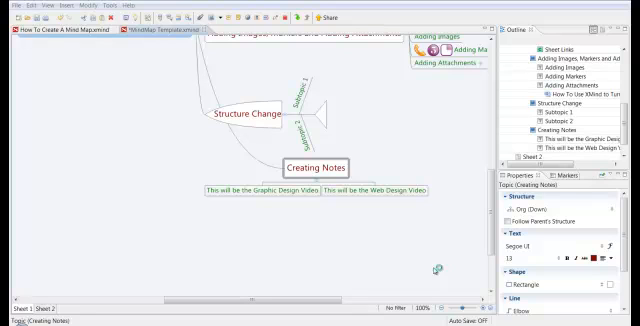
{"action": "mouse_move", "coordinate": [432, 270]}
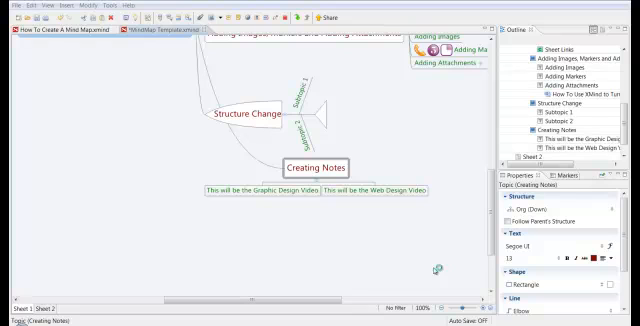
{"action": "mouse_move", "coordinate": [434, 271]}
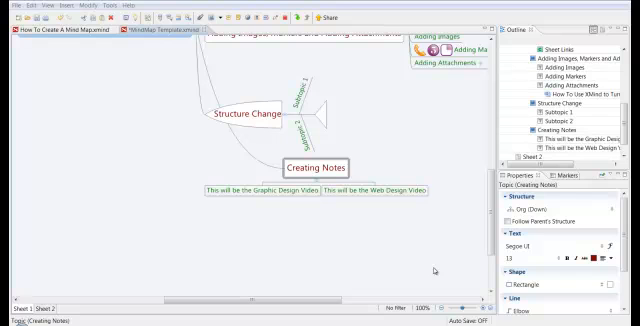
{"action": "mouse_move", "coordinate": [334, 243]}
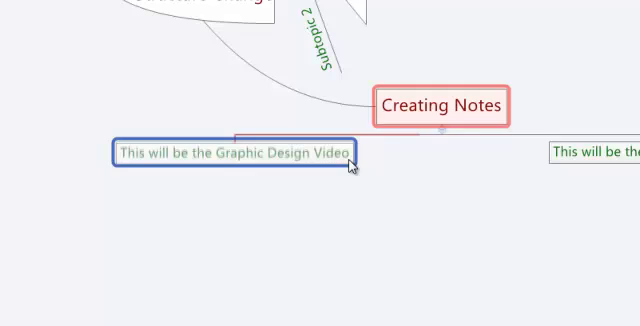
Step: Add the label 'this is a label' to the Graphic Design Video subtopic
{"action": "right_click", "coordinate": [238, 154]}
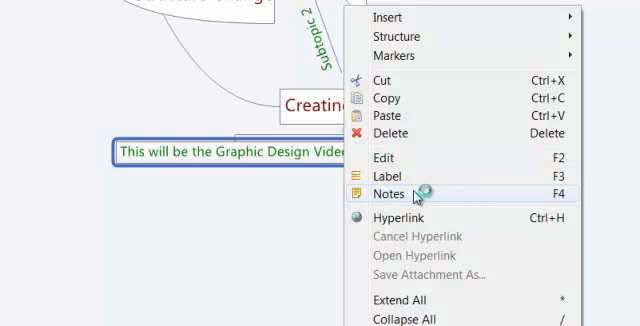
{"action": "mouse_move", "coordinate": [418, 194]}
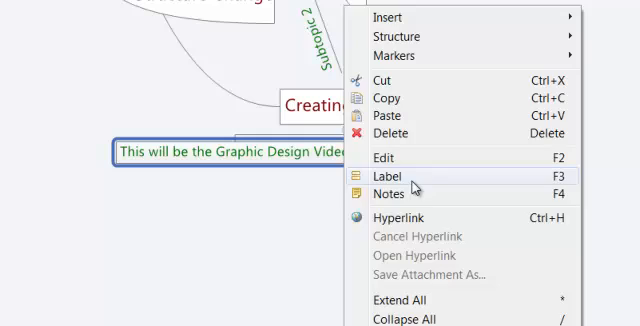
{"action": "left_click", "coordinate": [383, 194]}
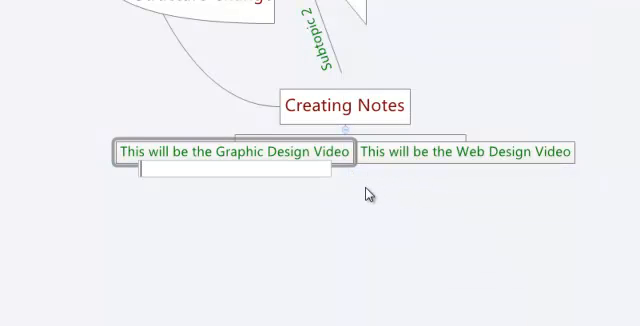
{"action": "type", "text": "this"}
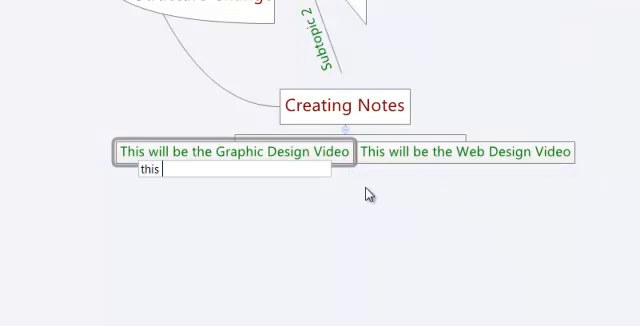
{"action": "type", "text": "is a label"}
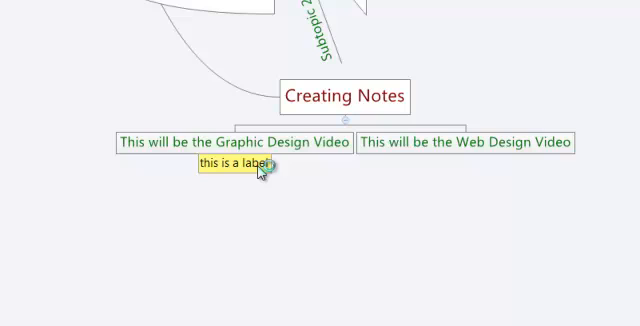
Step: Start an empty note on Graphic Design Video and choose Dark Yellow as its background
{"action": "right_click", "coordinate": [233, 141]}
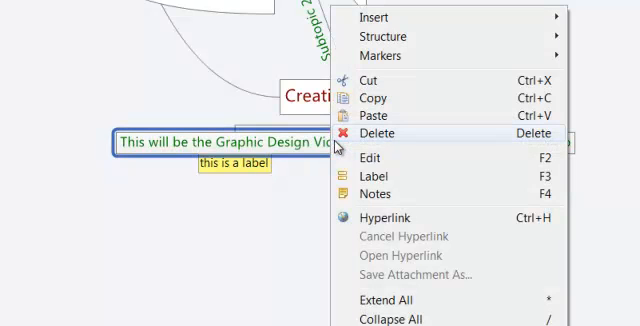
{"action": "mouse_move", "coordinate": [421, 194]}
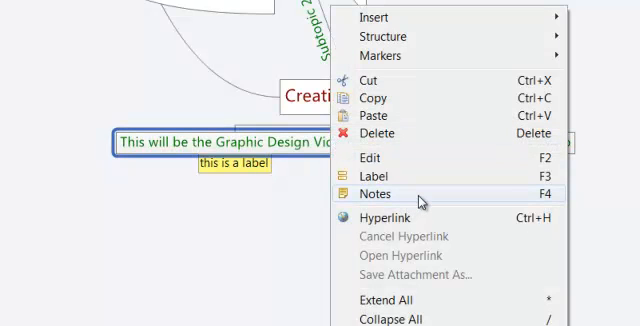
{"action": "left_click", "coordinate": [375, 193]}
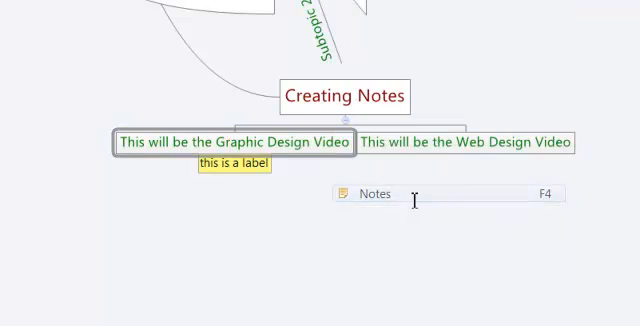
{"action": "left_click", "coordinate": [375, 193]}
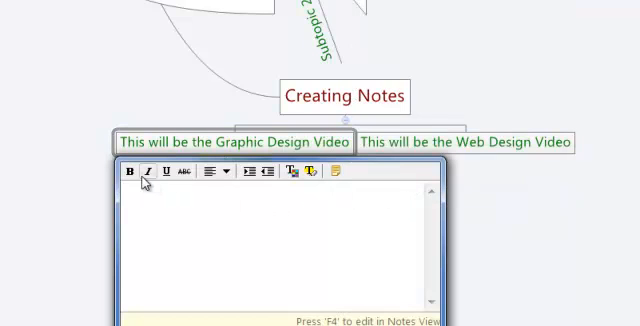
{"action": "mouse_move", "coordinate": [130, 171]}
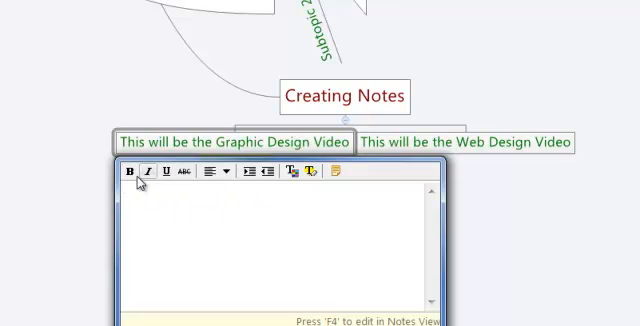
{"action": "mouse_move", "coordinate": [146, 169]}
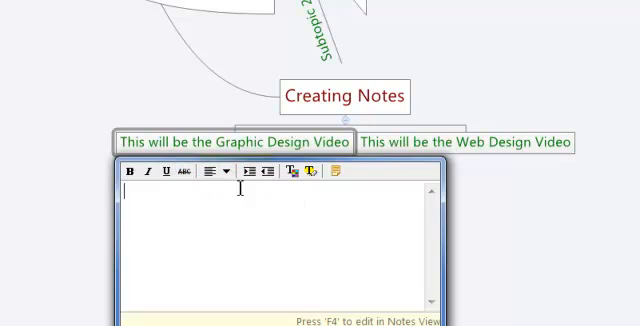
{"action": "left_click", "coordinate": [207, 173]}
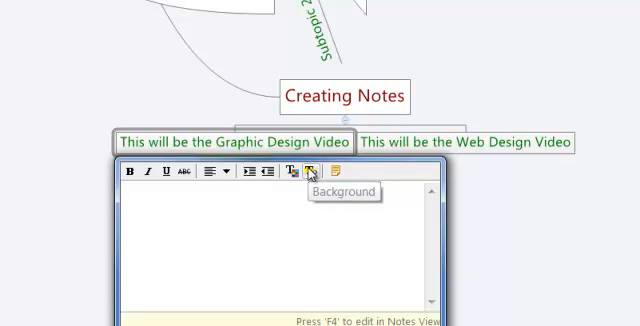
{"action": "left_click", "coordinate": [310, 174]}
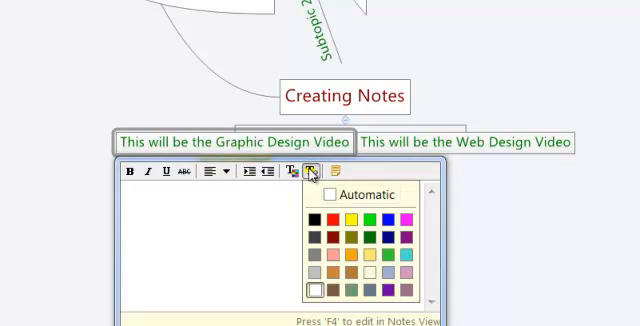
{"action": "mouse_move", "coordinate": [360, 234]}
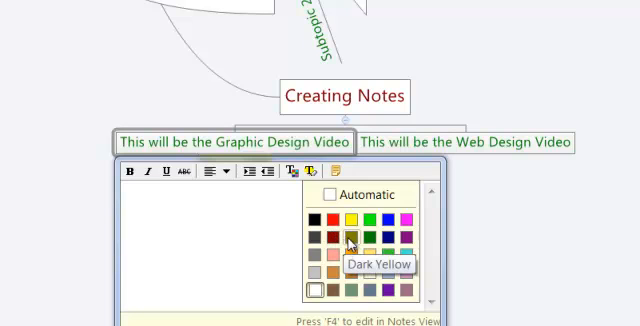
{"action": "left_click", "coordinate": [350, 234]}
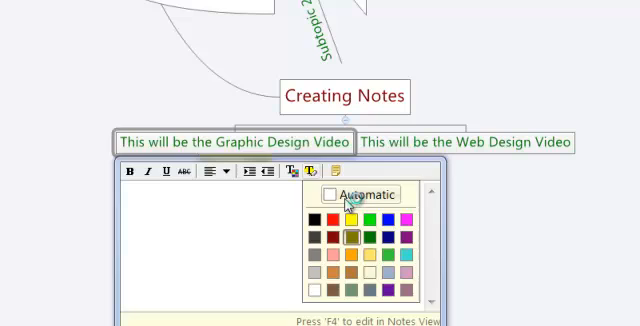
Step: Type the Graphic Design Video note text, 'This is a note' and 'Note One'
{"action": "left_click", "coordinate": [349, 195]}
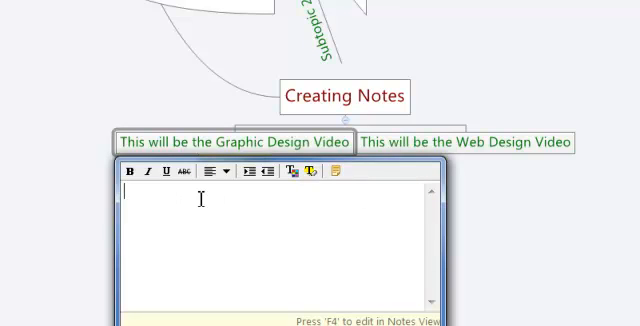
{"action": "type", "text": "T"}
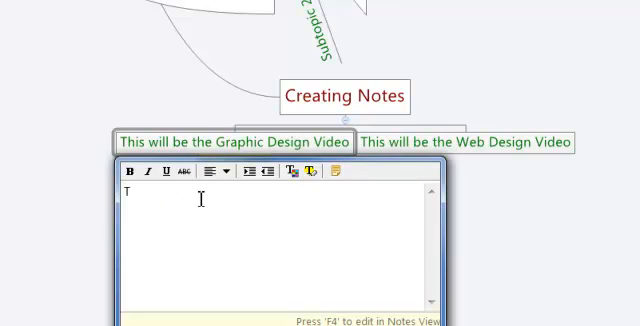
{"action": "type", "text": "This is a"}
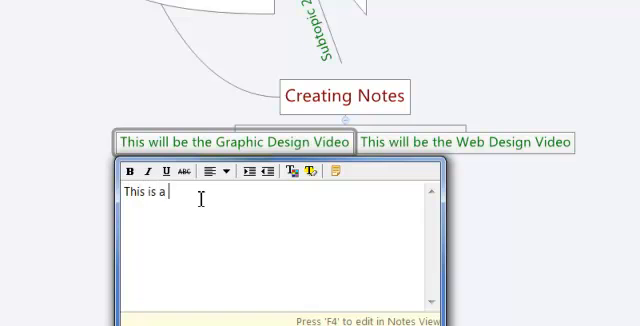
{"action": "type", "text": "note"}
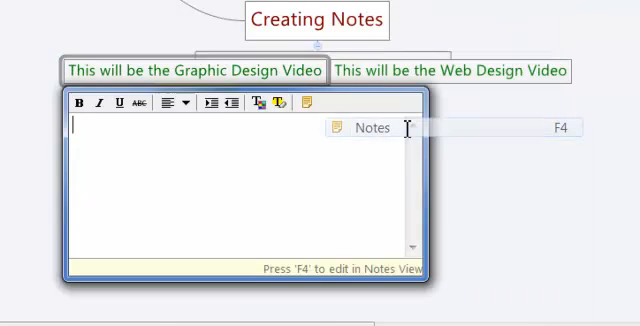
{"action": "type", "text": "Note"}
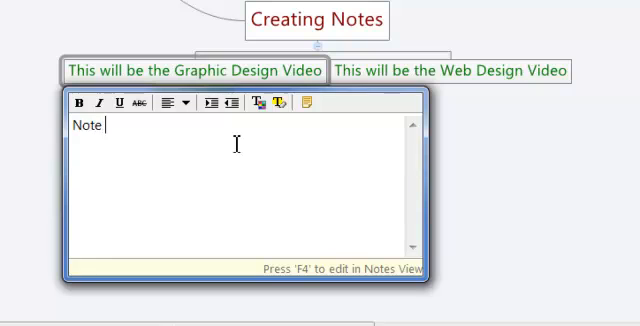
{"action": "type", "text": "One"}
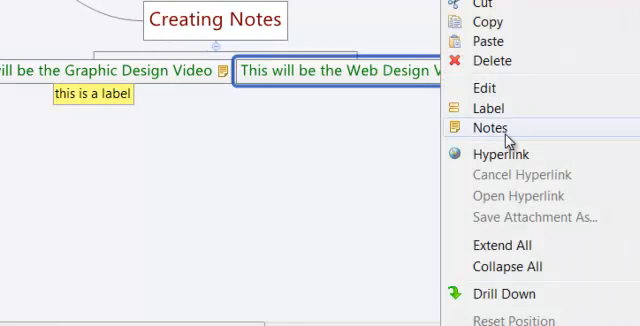
Step: Add a note to the Web Design Video subtopic and type its text
{"action": "left_click", "coordinate": [488, 127]}
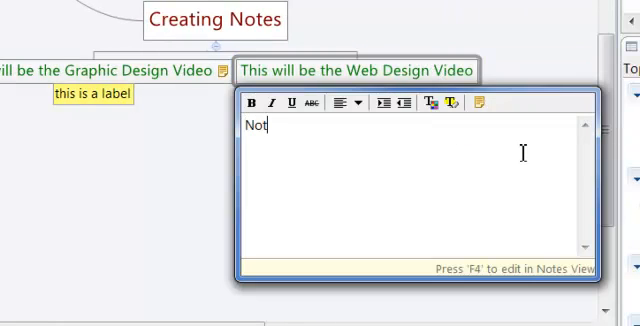
{"action": "type", "text": "e 2"}
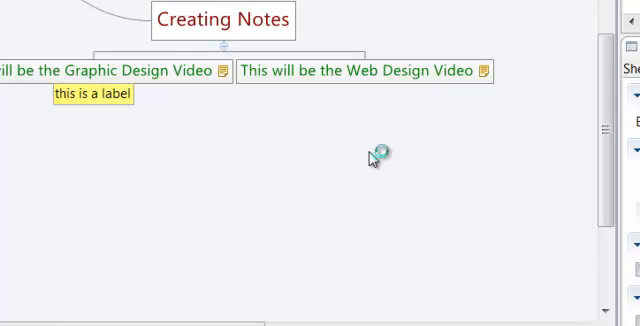
{"action": "mouse_move", "coordinate": [370, 158]}
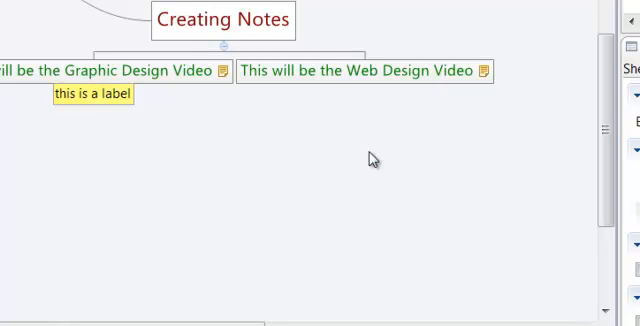